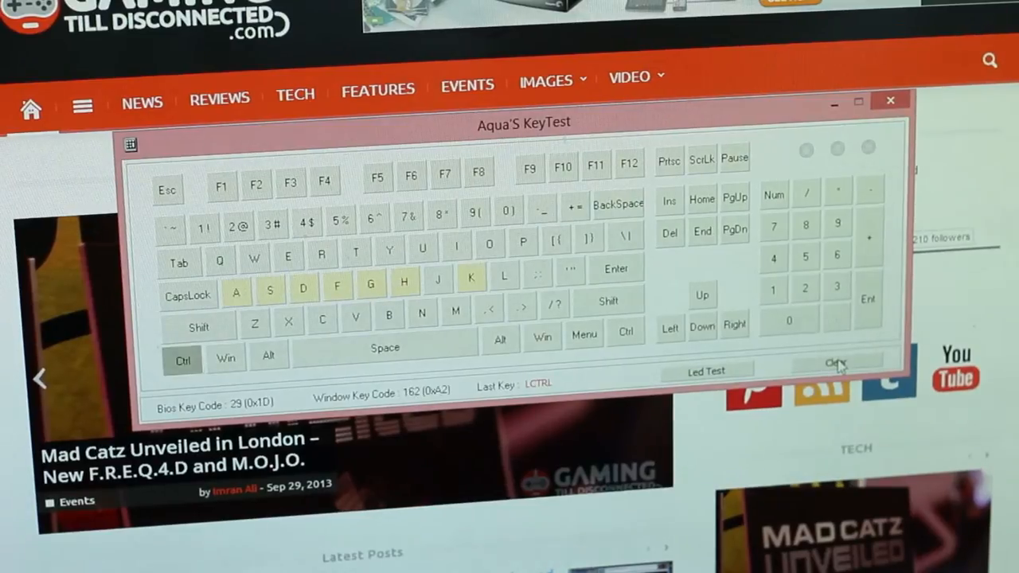
Hold K and A together in Aqua'S KeyTest to confirm simultaneous keys register
key("k")
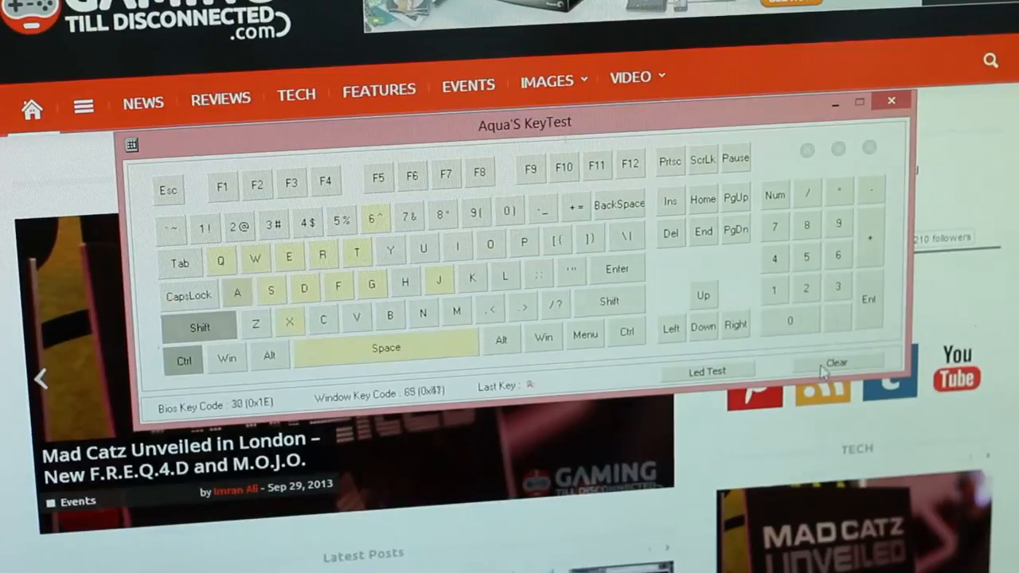
key("a")
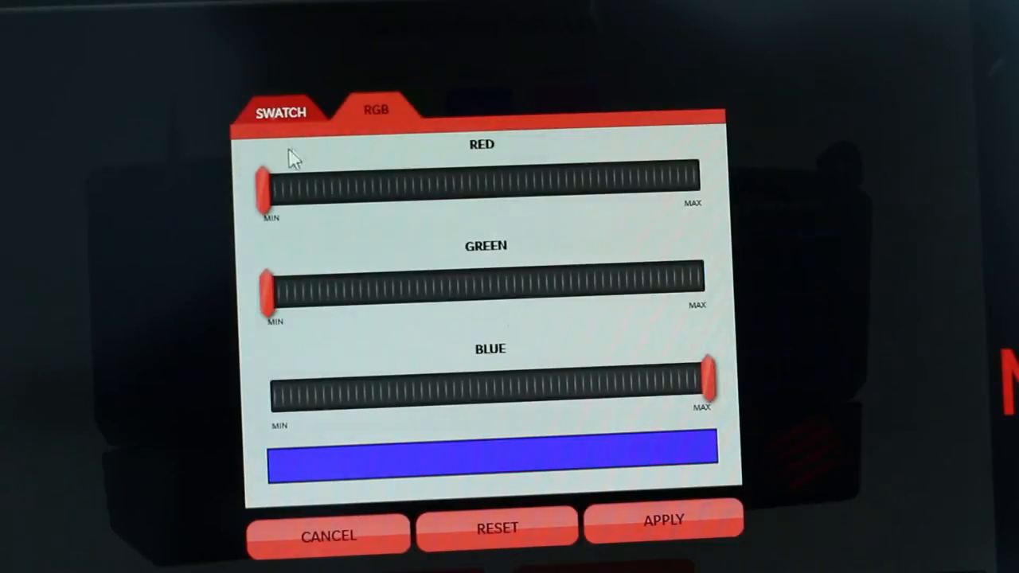
Adjust the RGB colour mix toward Red and Green MIN, Blue MAX
left_click_drag(267, 183, 629, 183)
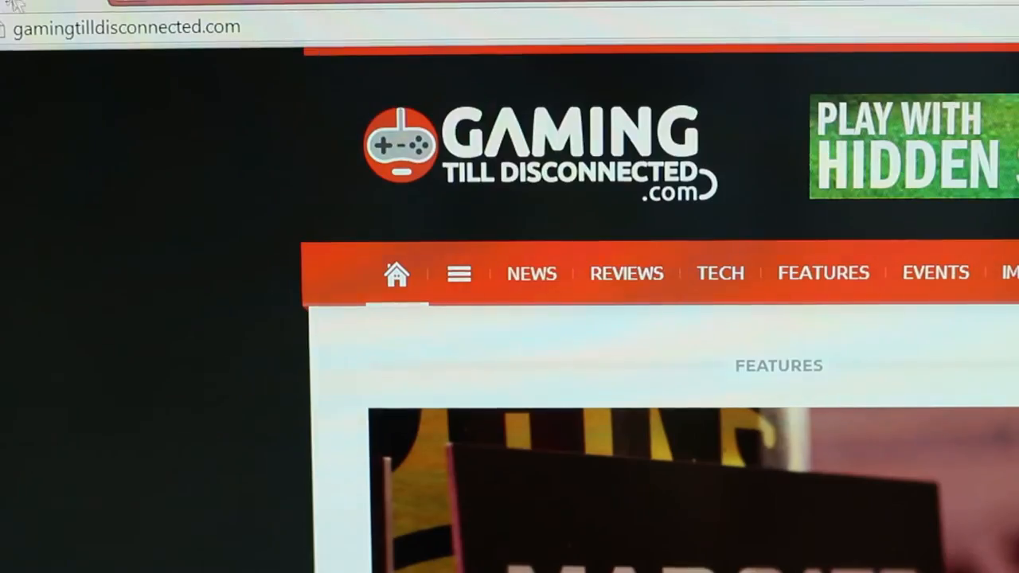
Go to madcatz.com in Chrome and open its driver download page
left_click(119, 26)
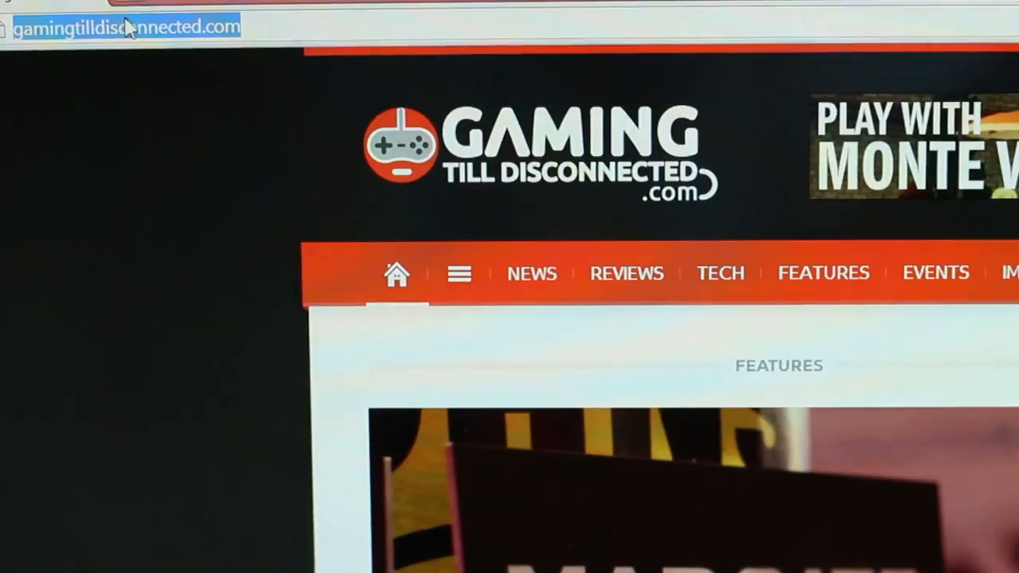
type("madcatz.com")
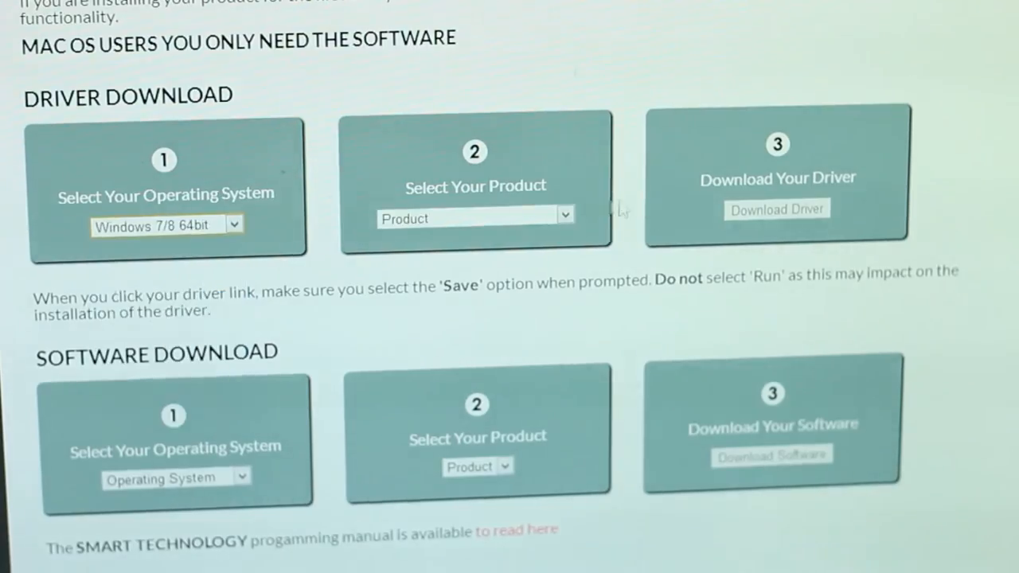
left_click(474, 218)
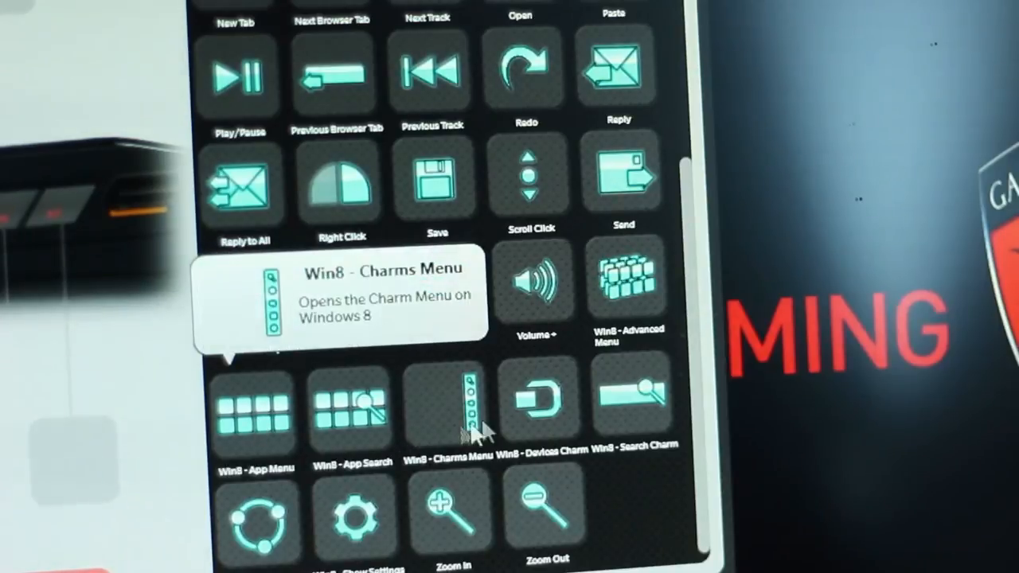
Save a new Konami-code custom command named ';-)'
left_click(448, 406)
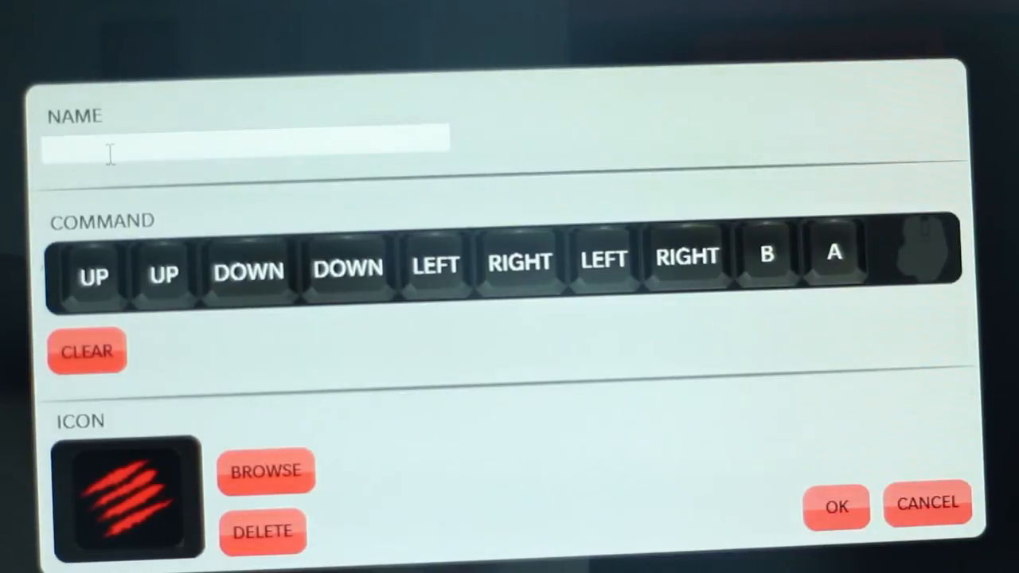
type(";-)")
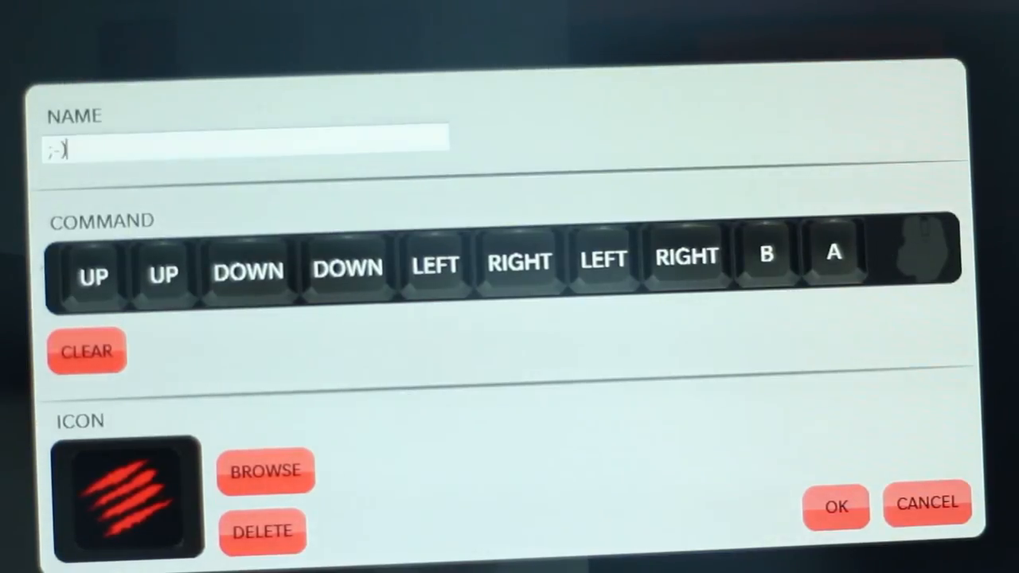
left_click(835, 507)
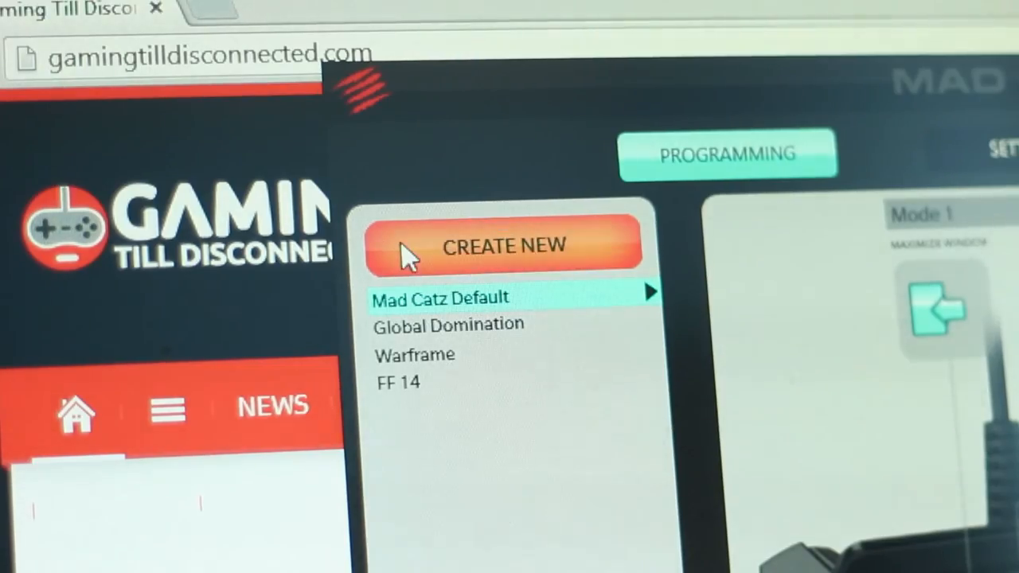
Create a new profile and rename it from Untitled to 'Black Ops 2'
left_click(504, 245)
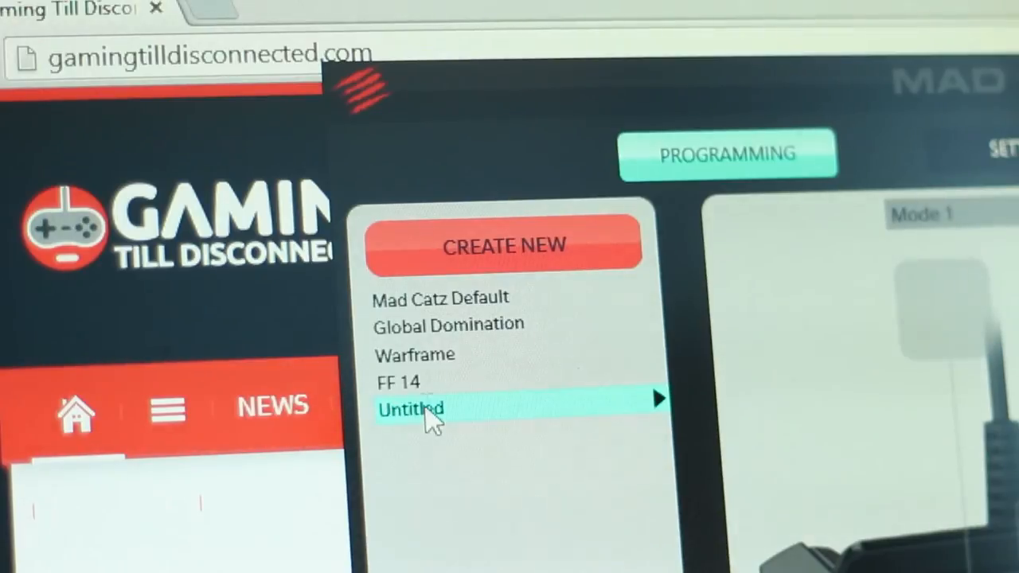
double_click(411, 408)
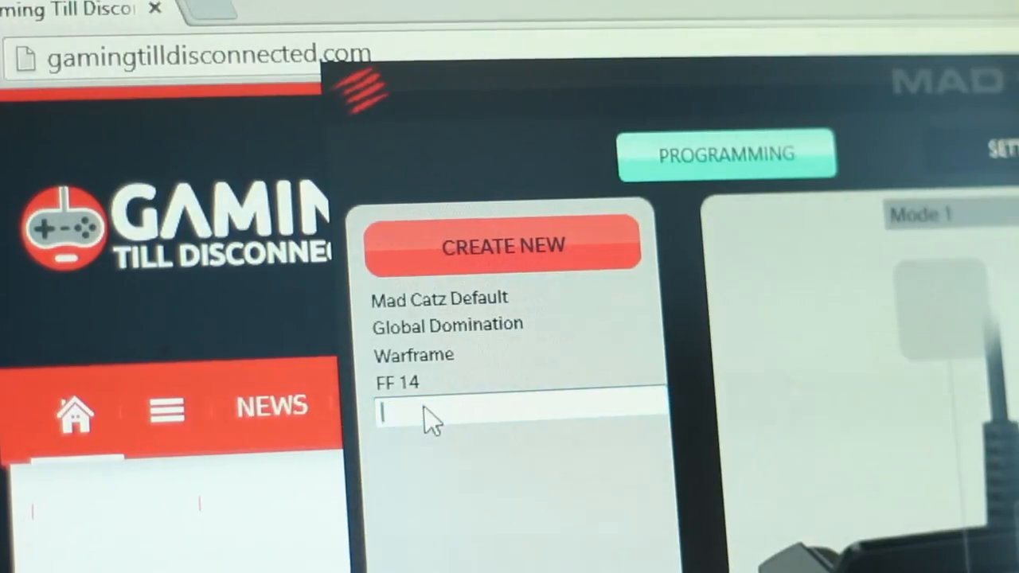
type("B")
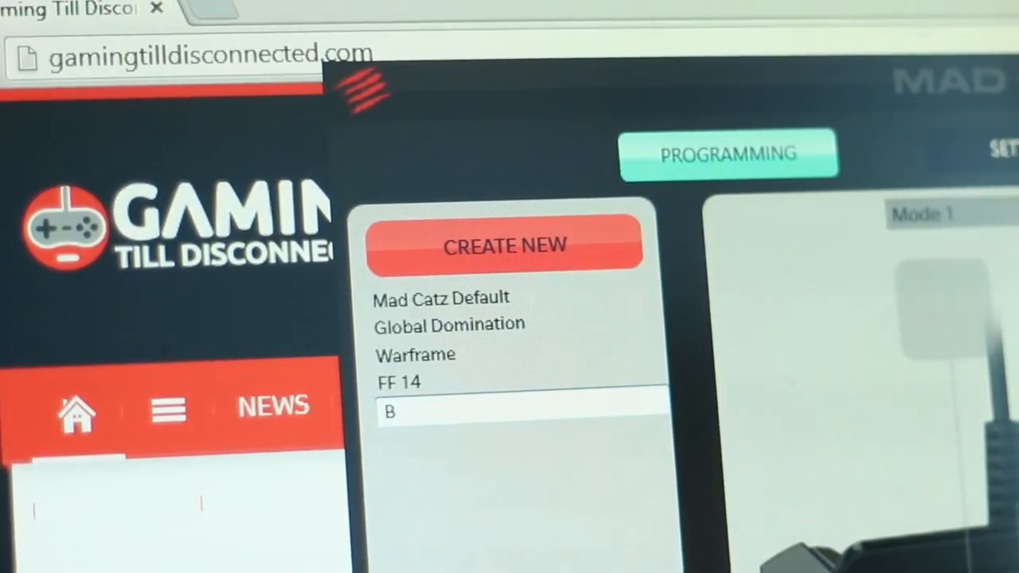
type("lack O")
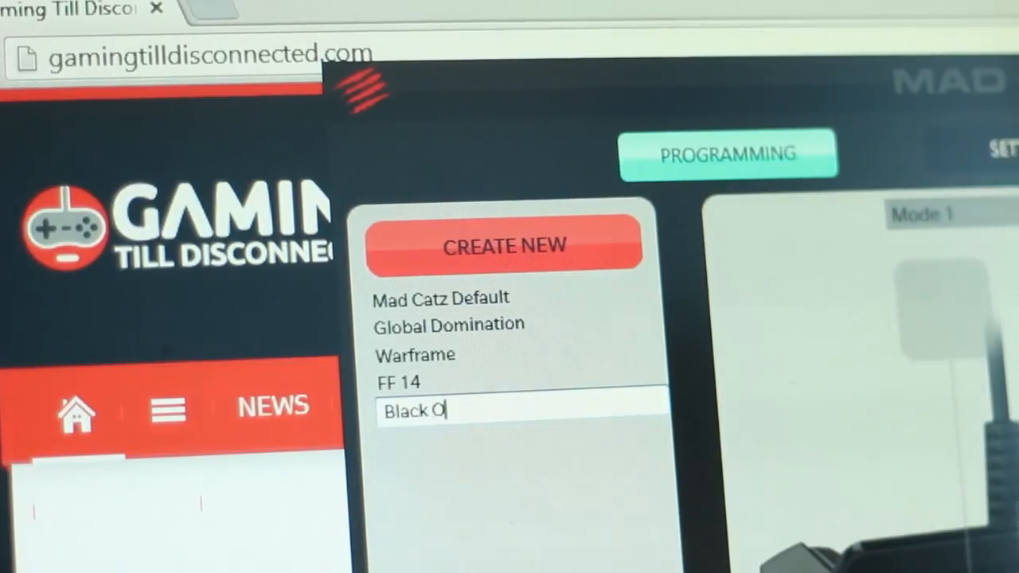
type("ps 2")
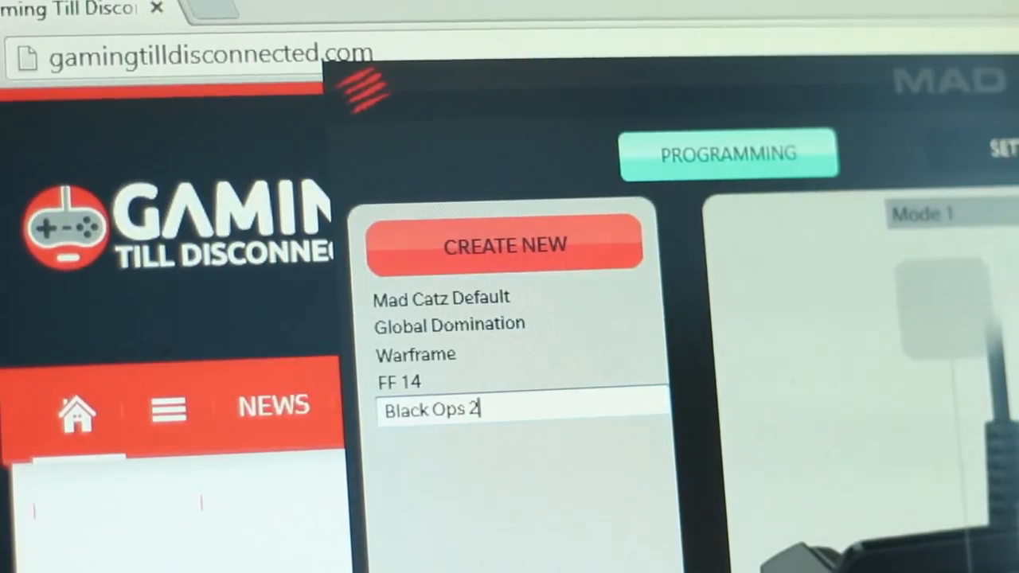
left_click(433, 409)
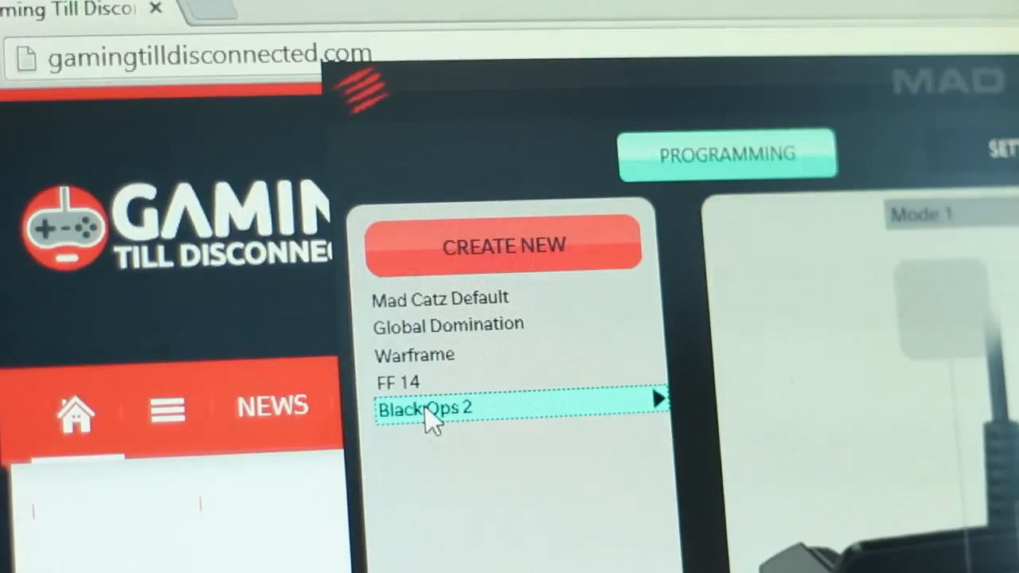
Link the Black Ops 2 profile to t6mp in the Call of Duty Black Ops II folder
right_click(430, 408)
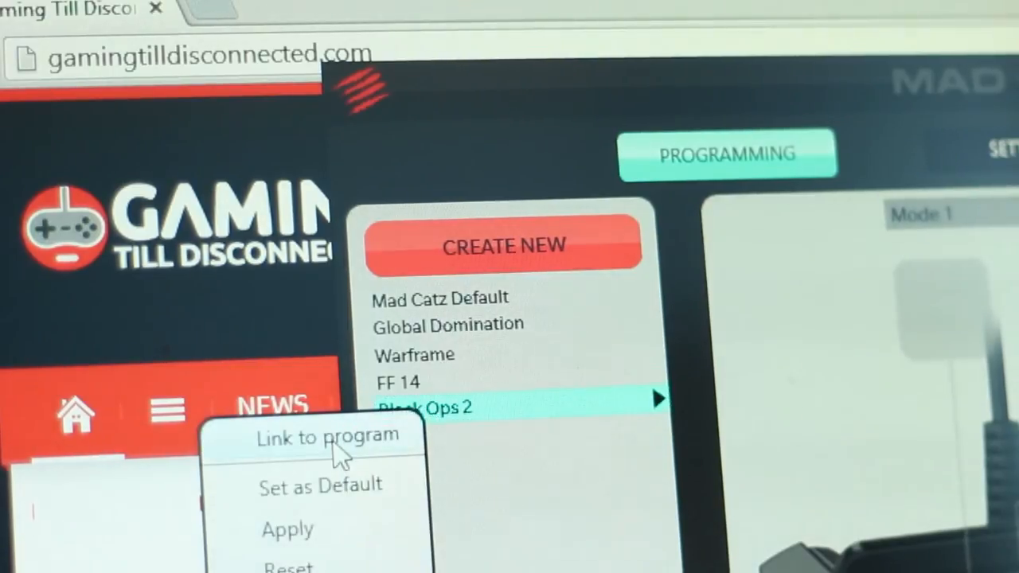
left_click(329, 438)
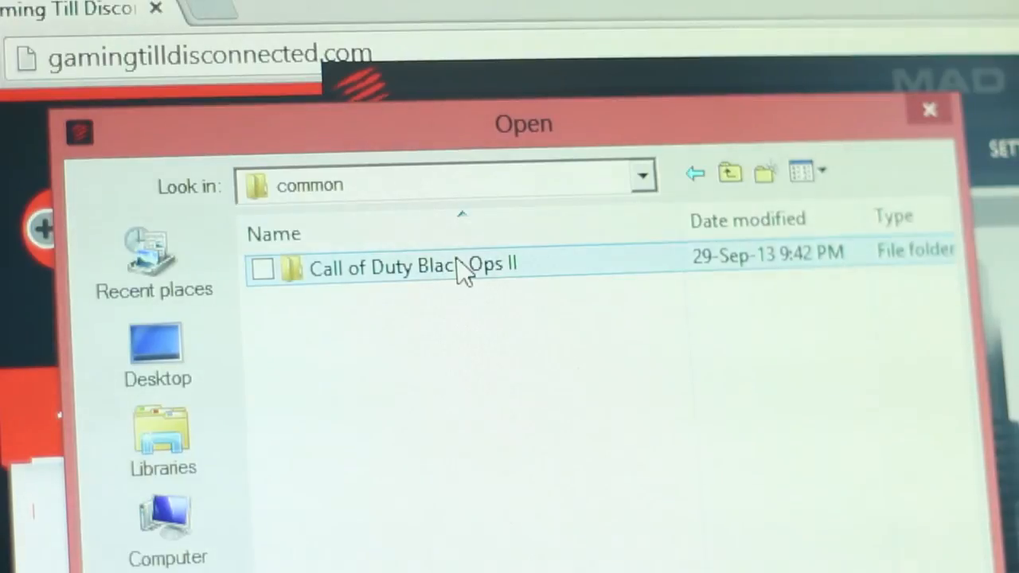
double_click(382, 266)
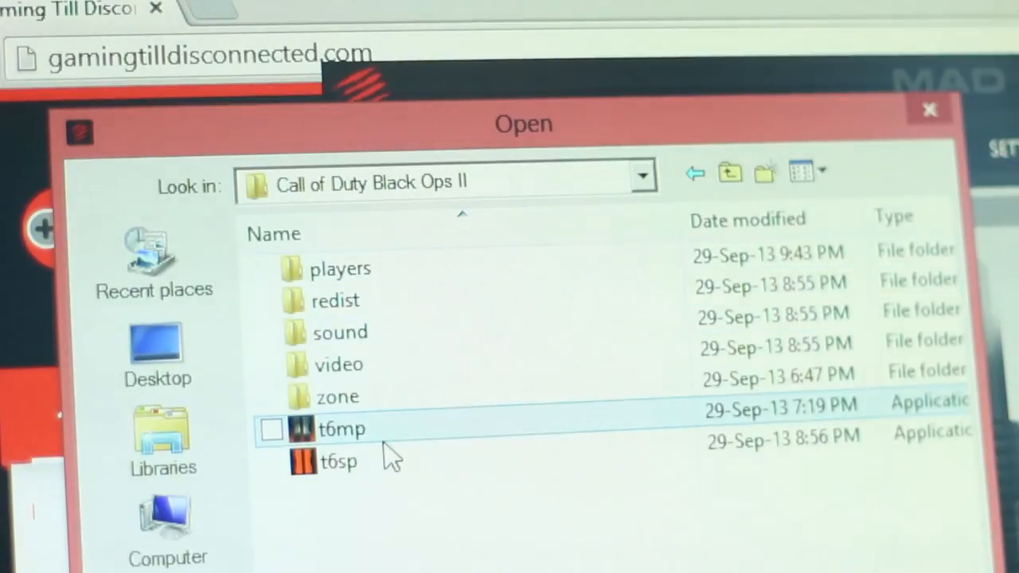
left_click(338, 461)
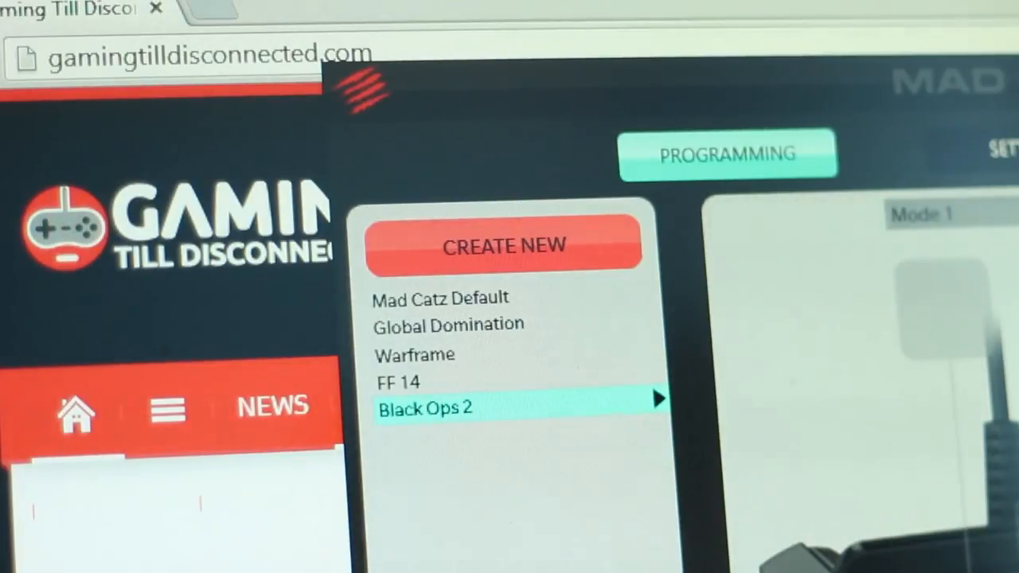
double_click(425, 408)
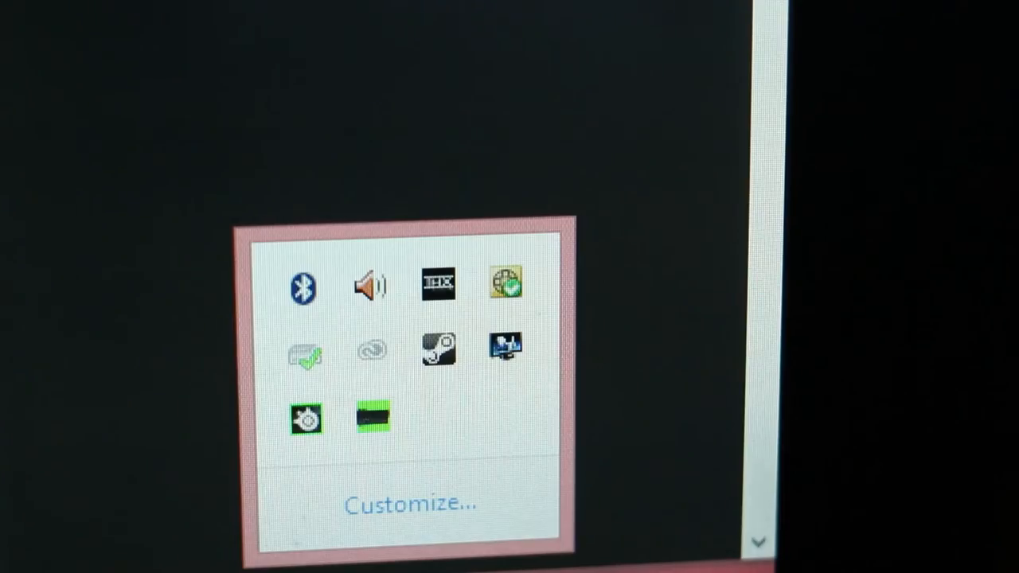
Open the Mad Catz tray icon menu listing Black Ops 2 and other profiles
left_click(373, 418)
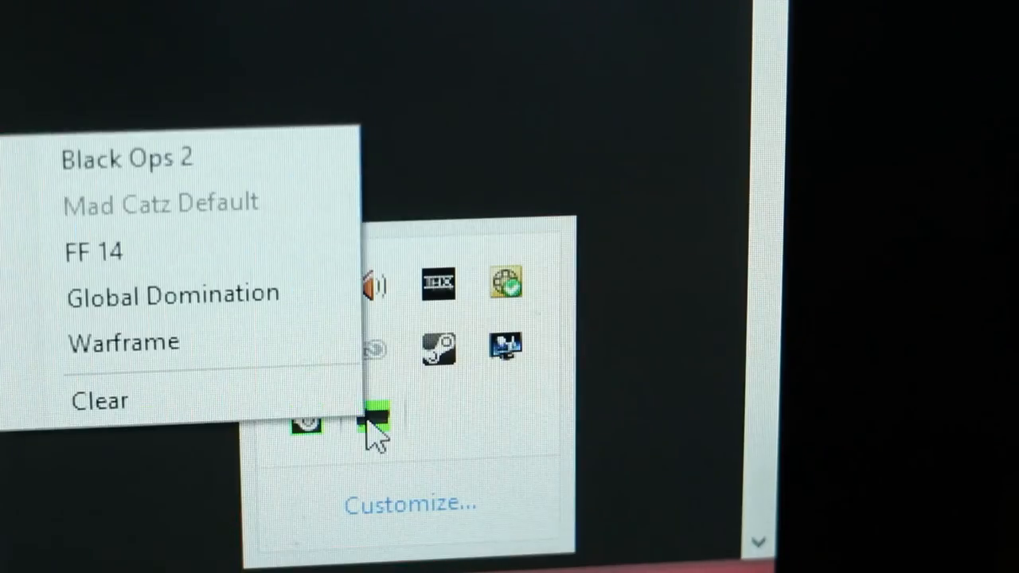
mouse_move(334, 299)
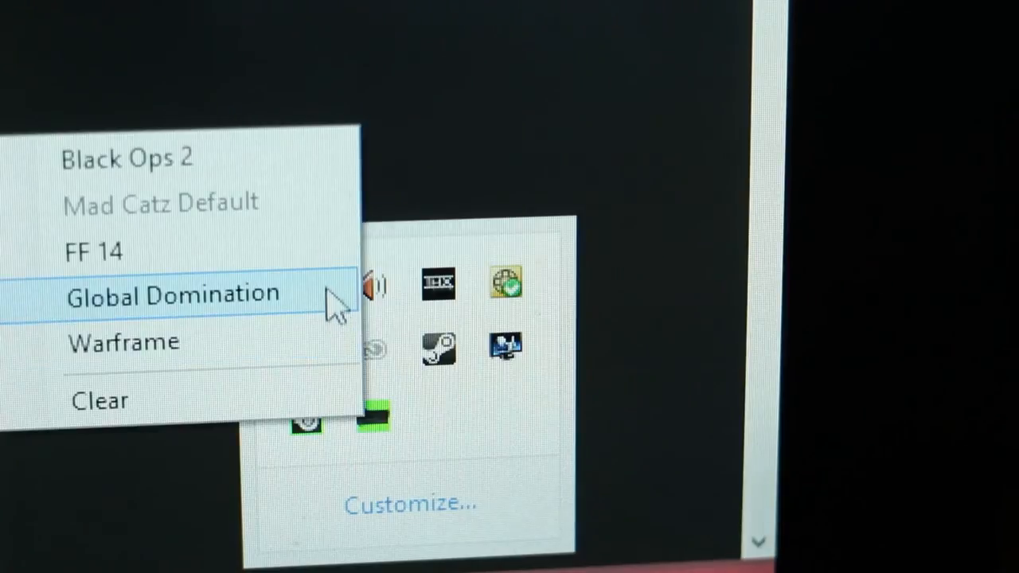